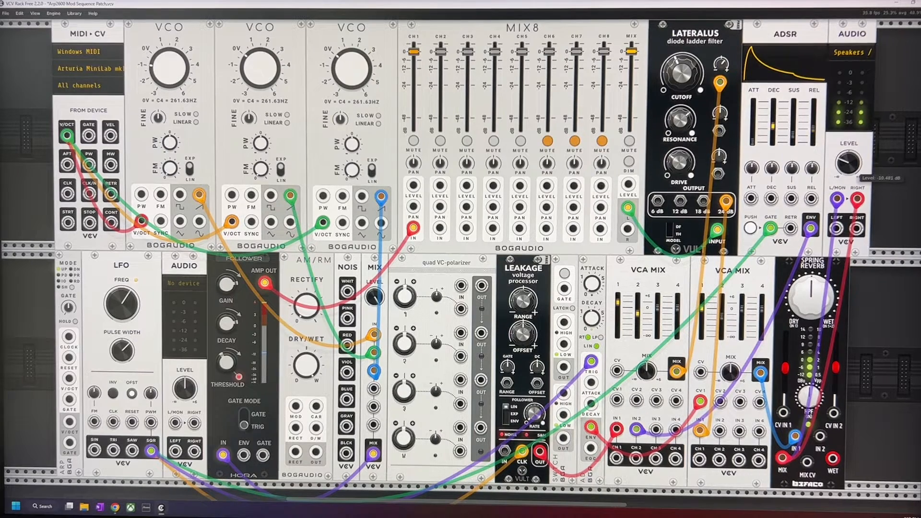
Nudge the speaker output level slightly on the Audio module of the mod sequence patch.
left_click_drag(849, 156, 852, 150)
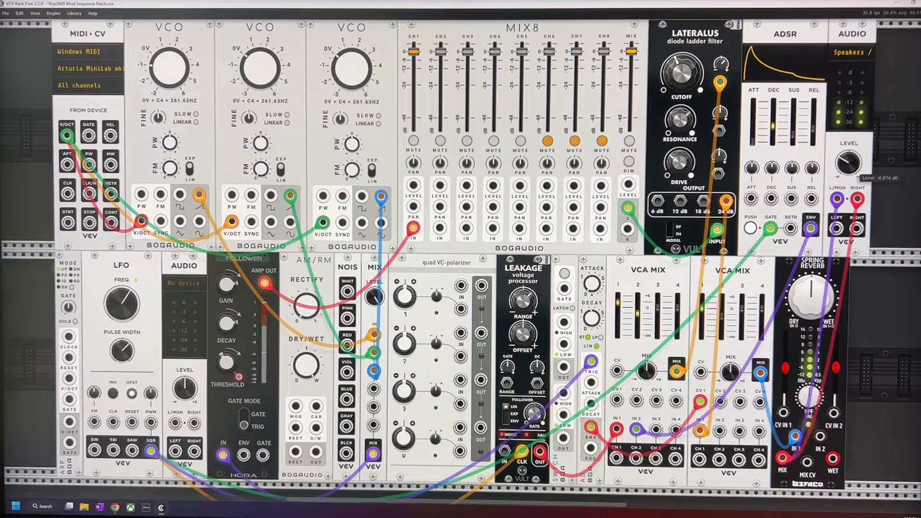
left_click_drag(849, 164, 851, 161)
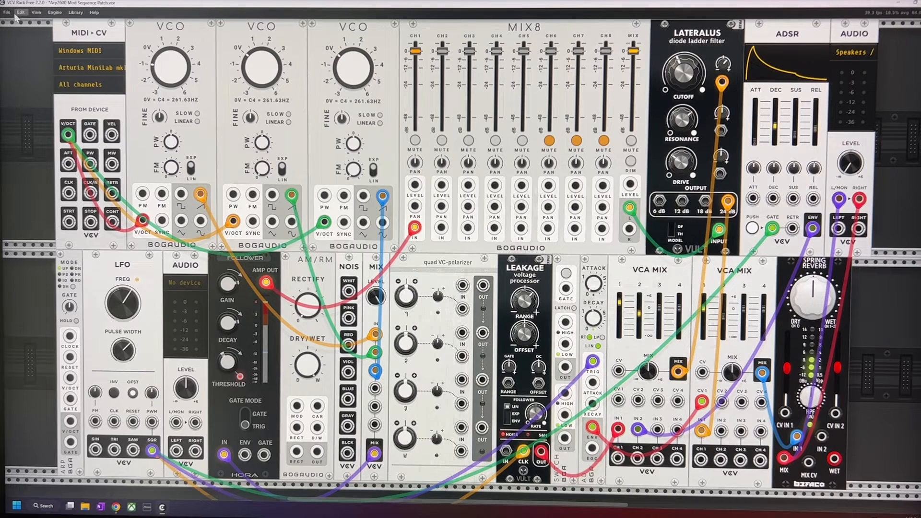
Load the 'Arp2600 Base System' patch file, discarding the unsaved mod sequence patch.
left_click(7, 11)
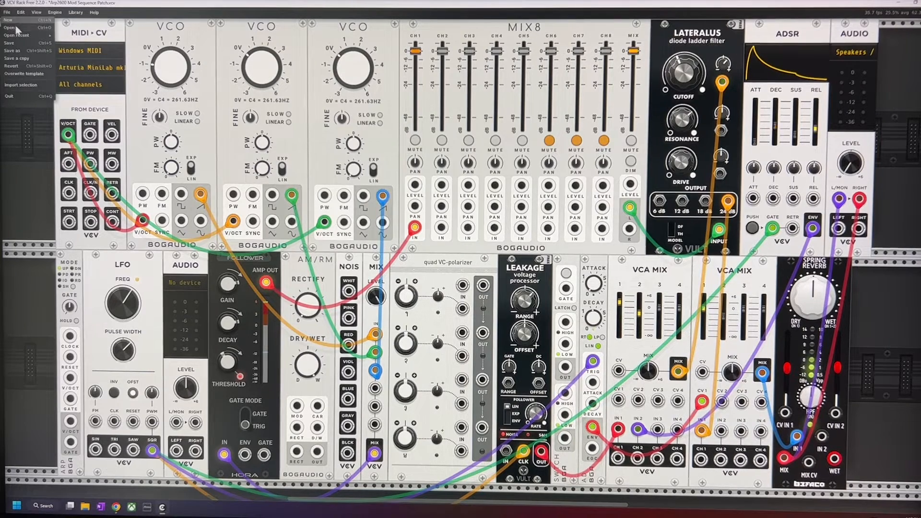
left_click(10, 27)
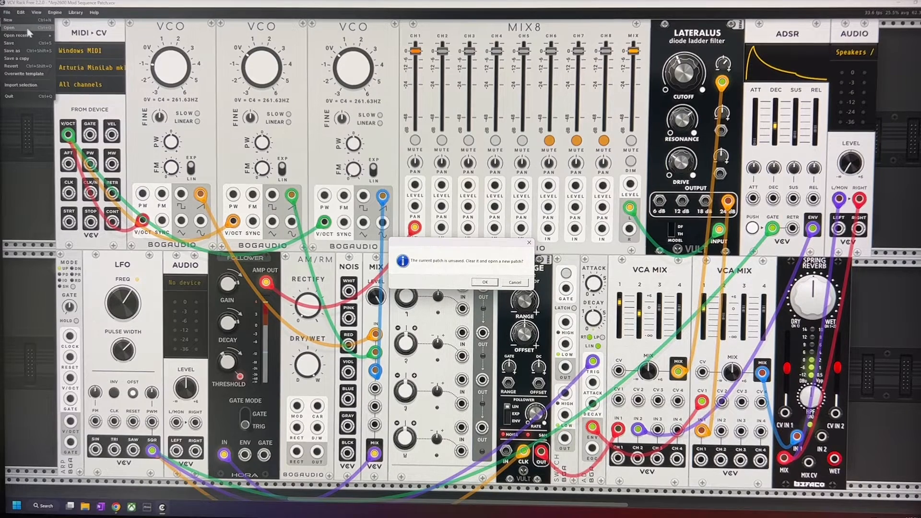
left_click(483, 282)
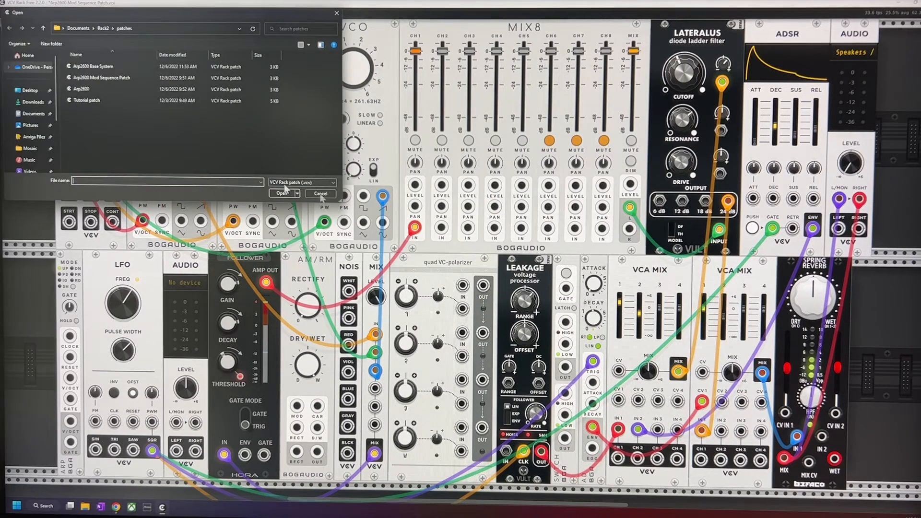
left_click(91, 66)
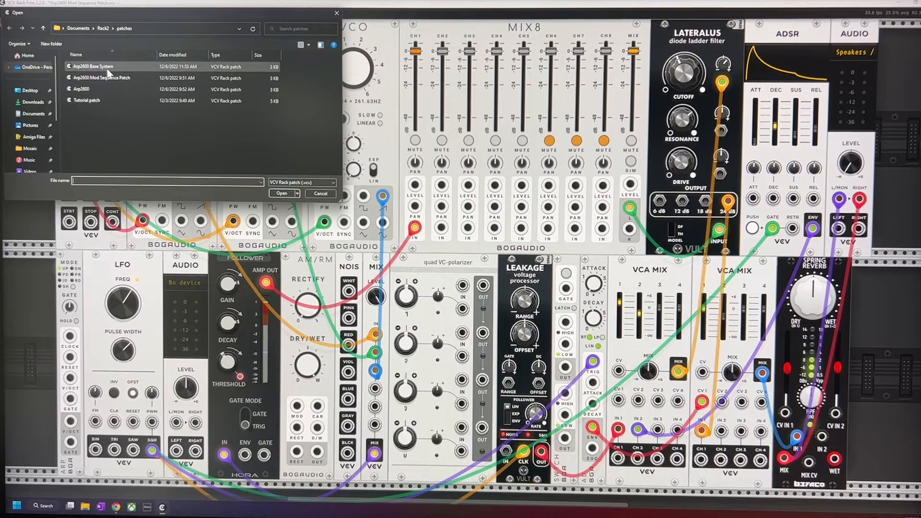
left_click(91, 66)
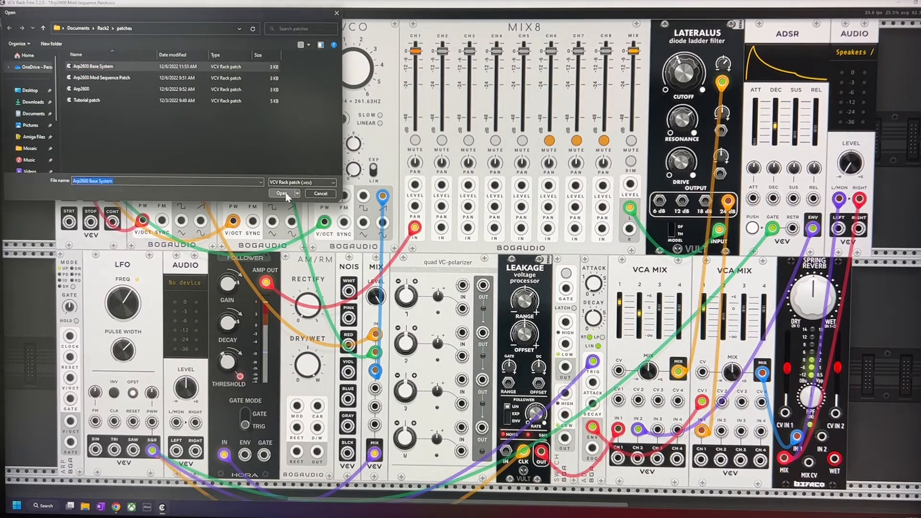
left_click(281, 193)
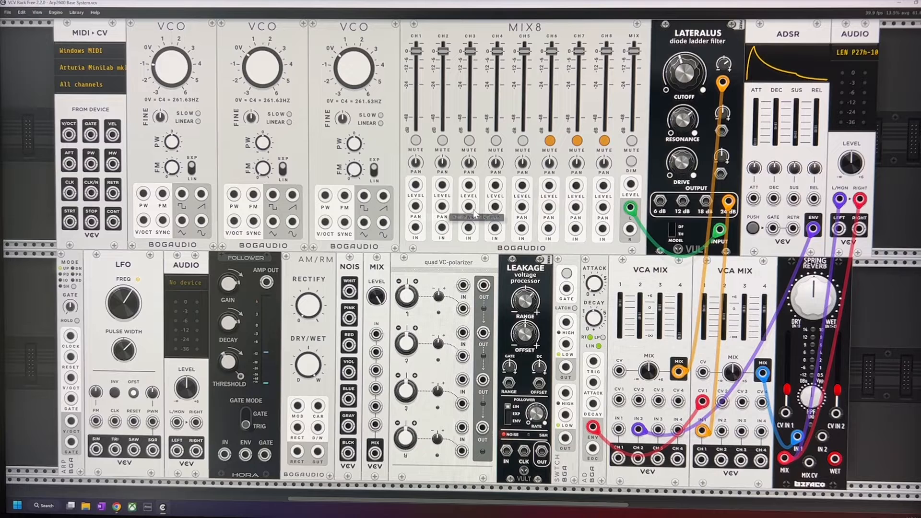
mouse_move(499, 217)
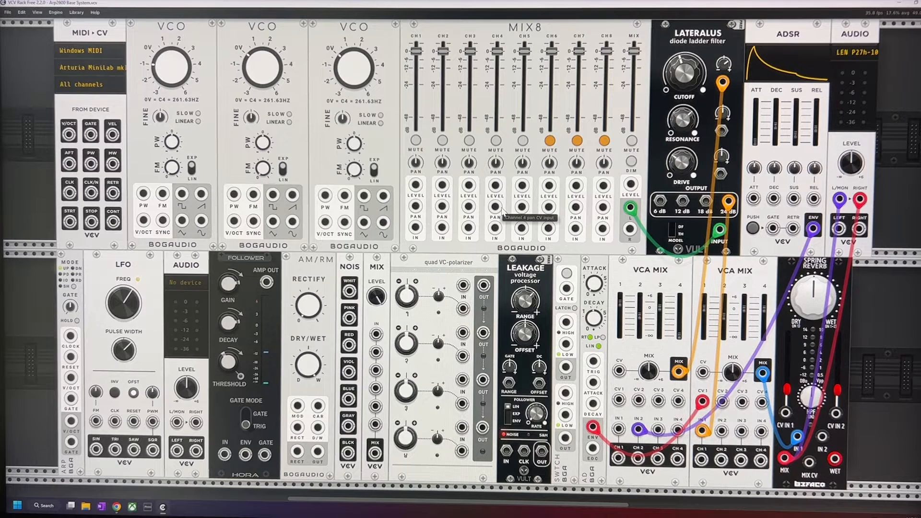
mouse_move(381, 238)
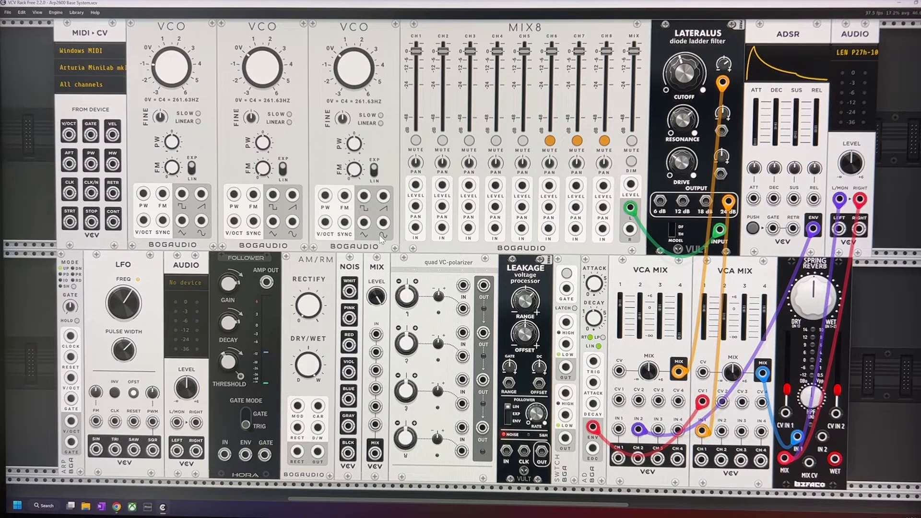
mouse_move(563, 247)
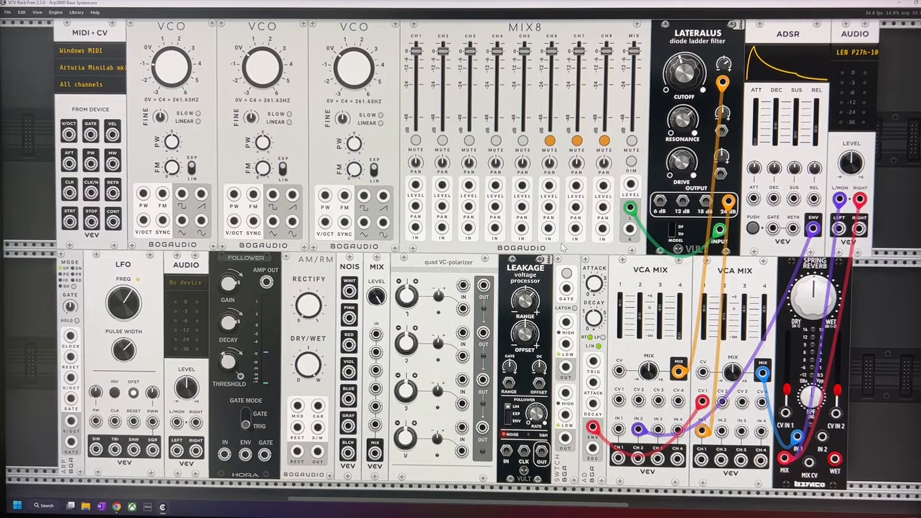
mouse_move(271, 202)
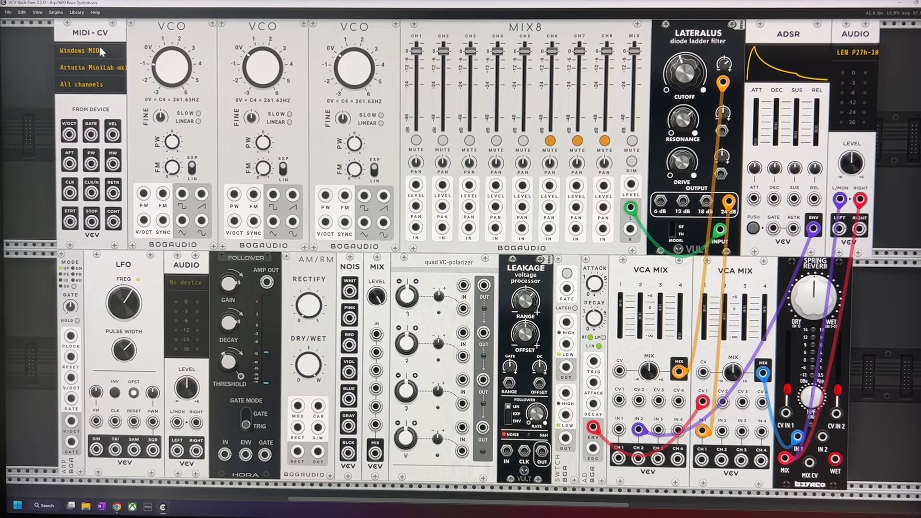
mouse_move(108, 105)
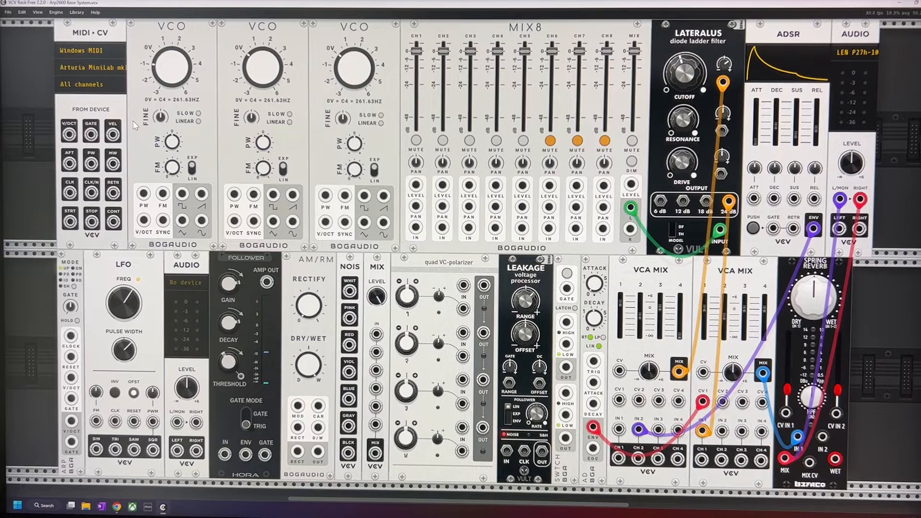
mouse_move(305, 123)
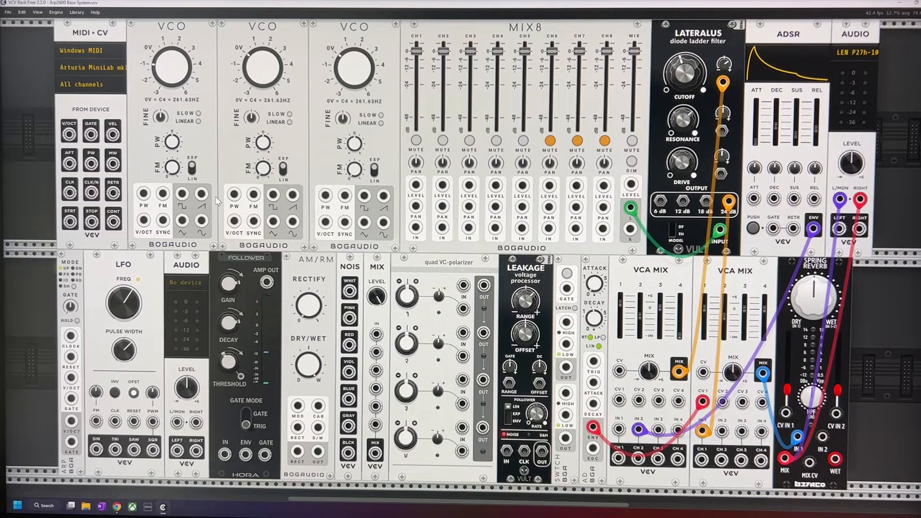
mouse_move(207, 210)
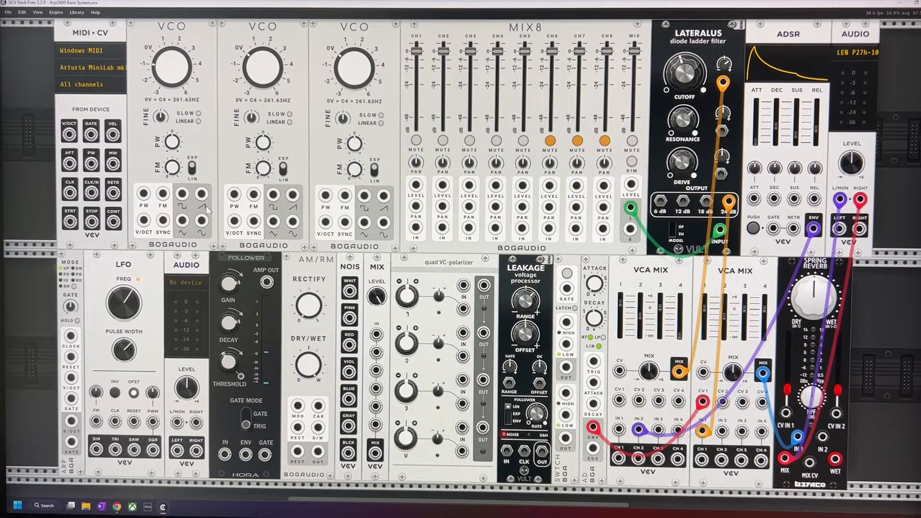
mouse_move(261, 232)
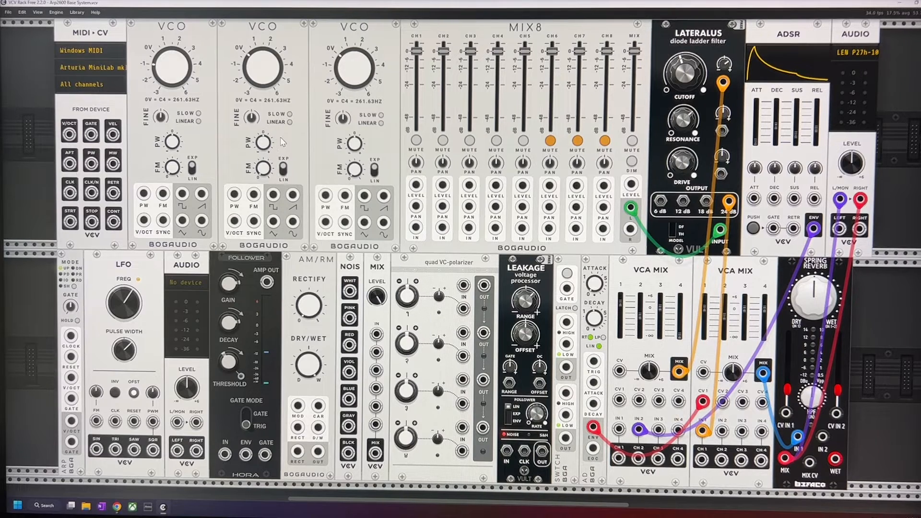
mouse_move(253, 117)
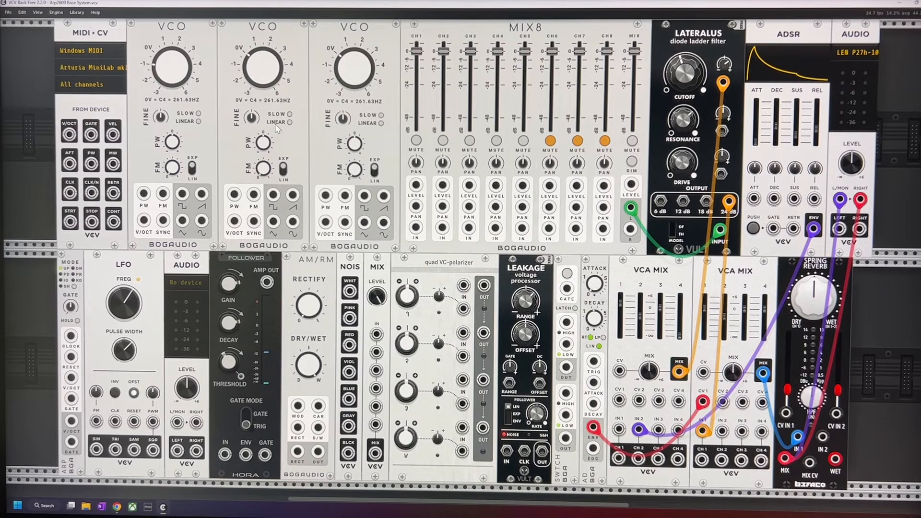
mouse_move(311, 174)
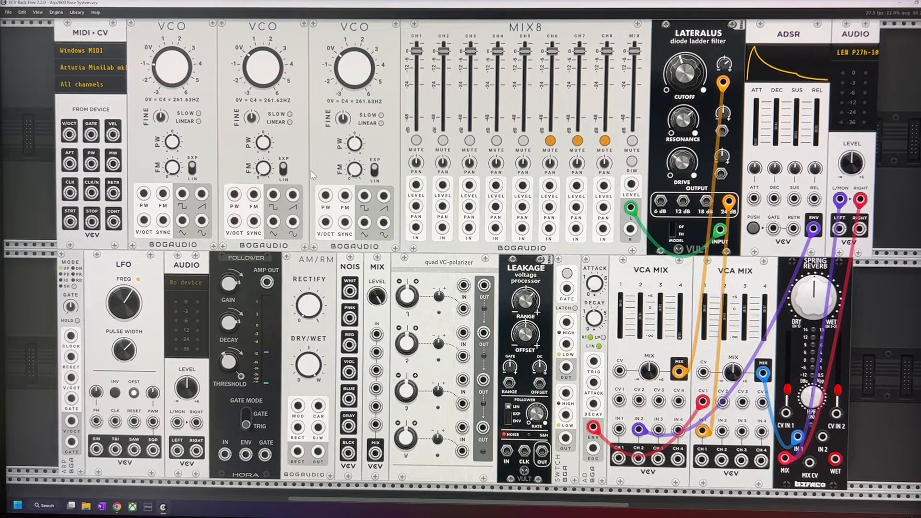
mouse_move(262, 169)
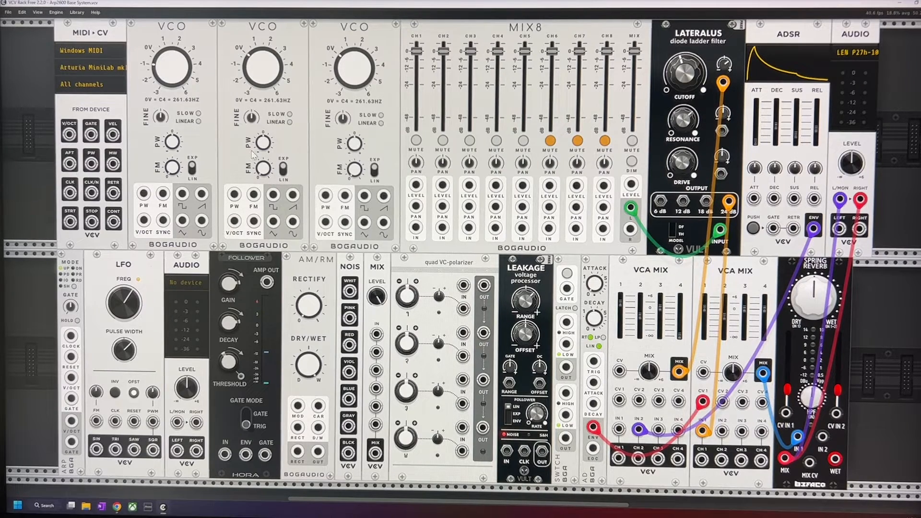
mouse_move(305, 156)
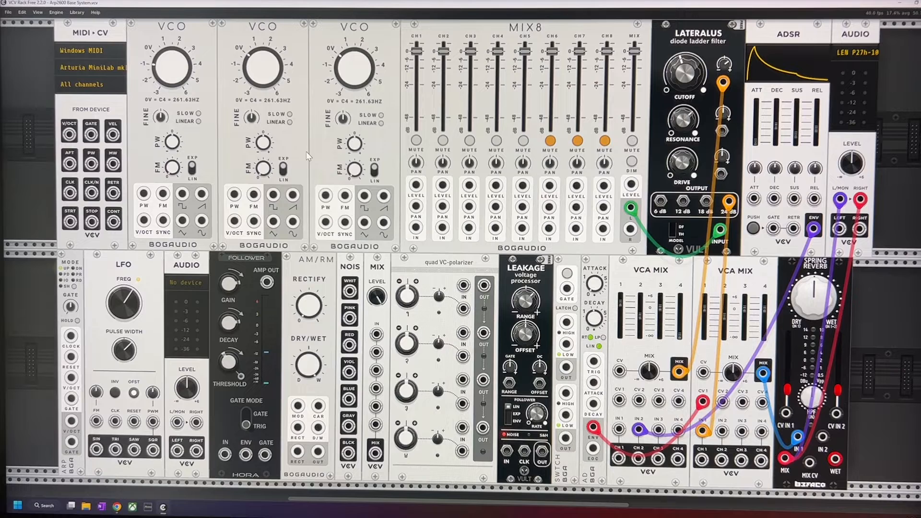
mouse_move(321, 194)
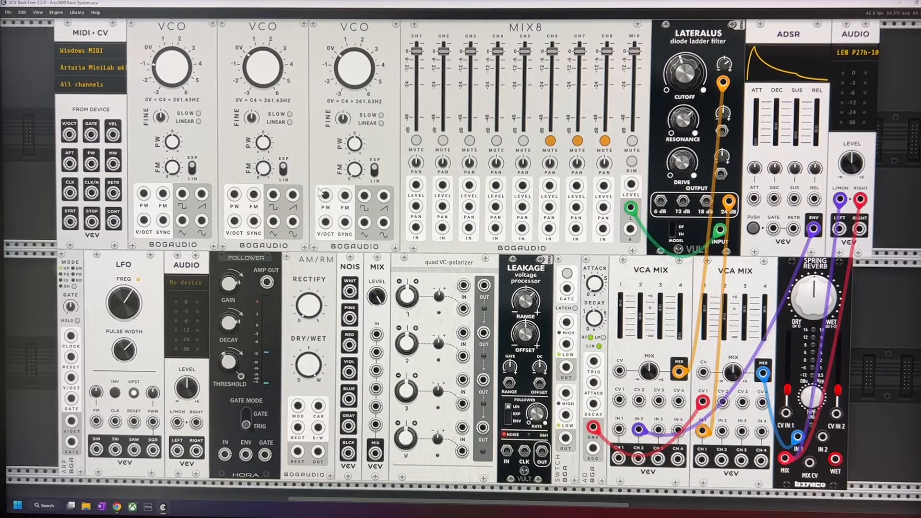
mouse_move(387, 205)
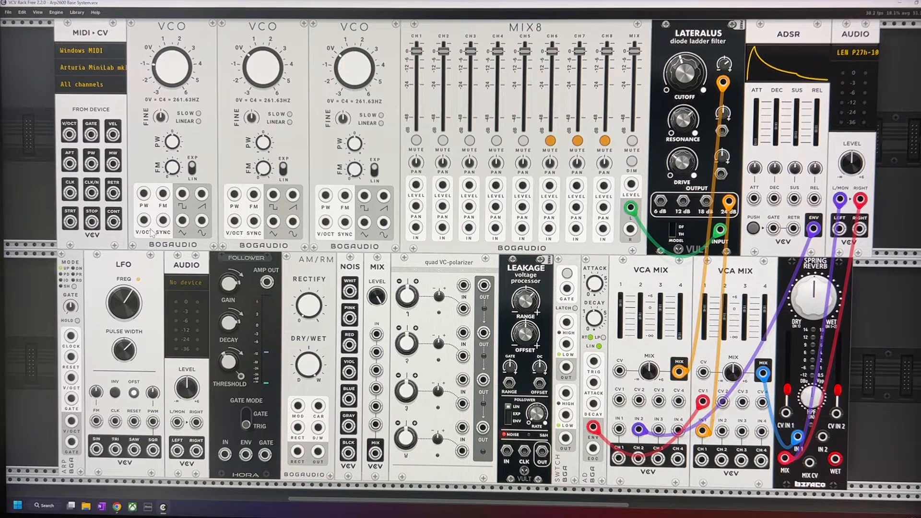
mouse_move(246, 221)
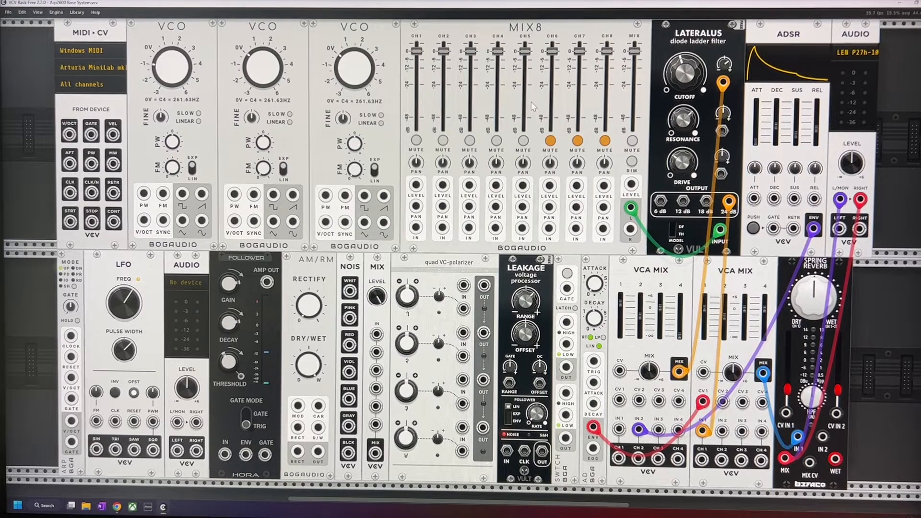
mouse_move(585, 141)
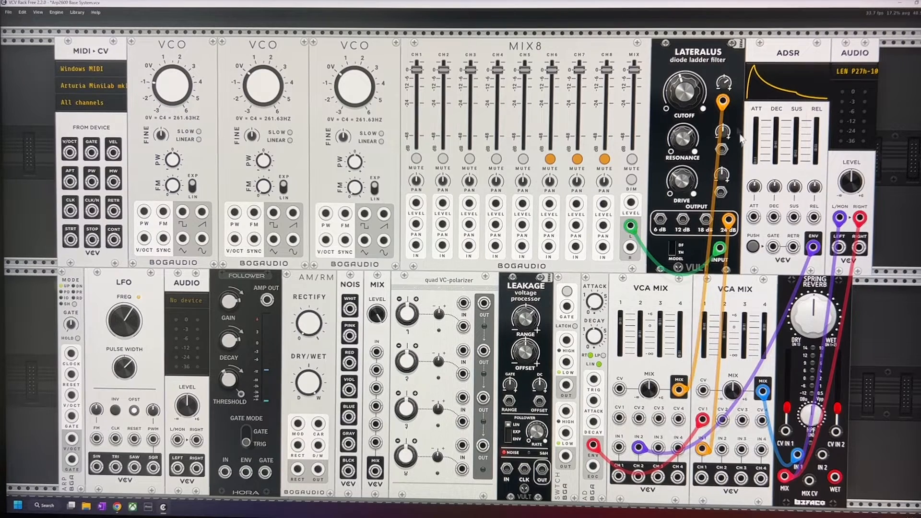
mouse_move(717, 266)
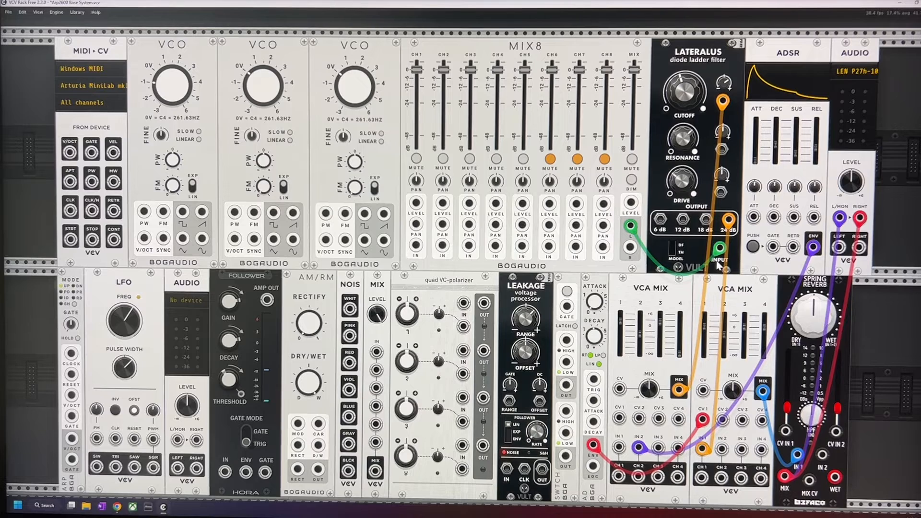
mouse_move(676, 308)
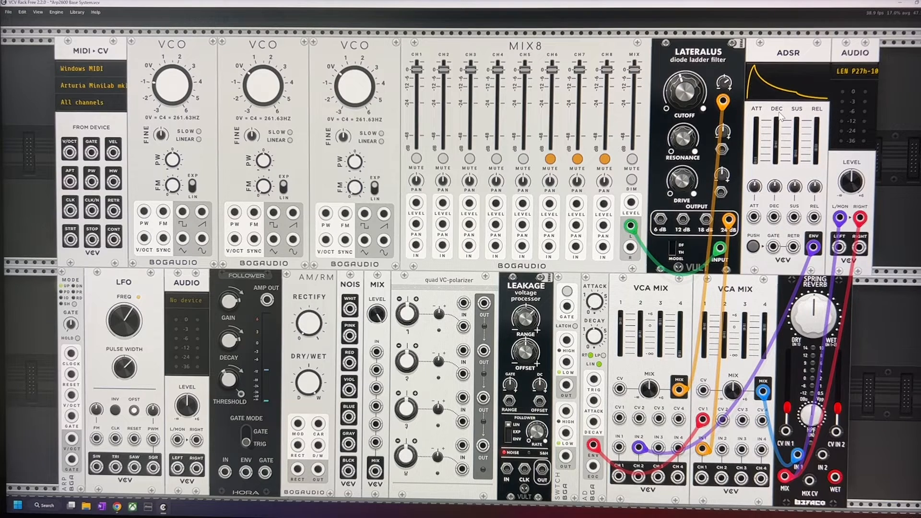
mouse_move(786, 131)
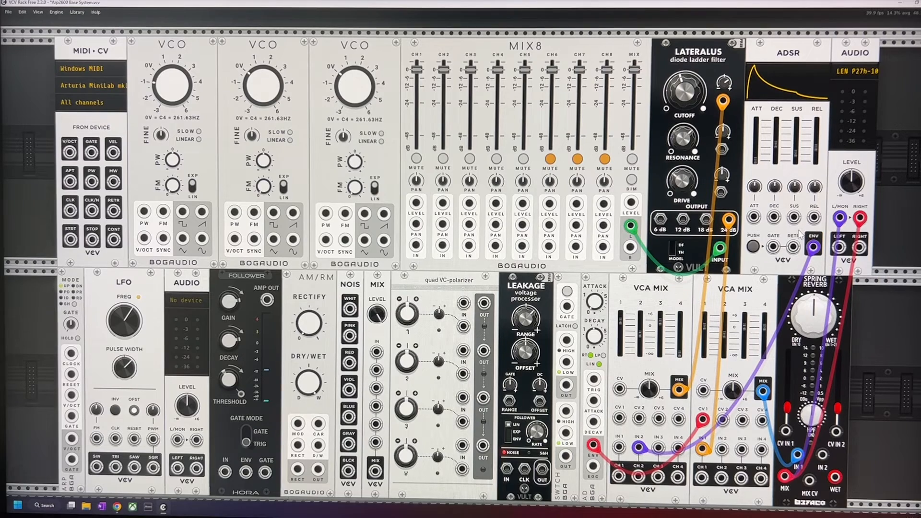
mouse_move(732, 299)
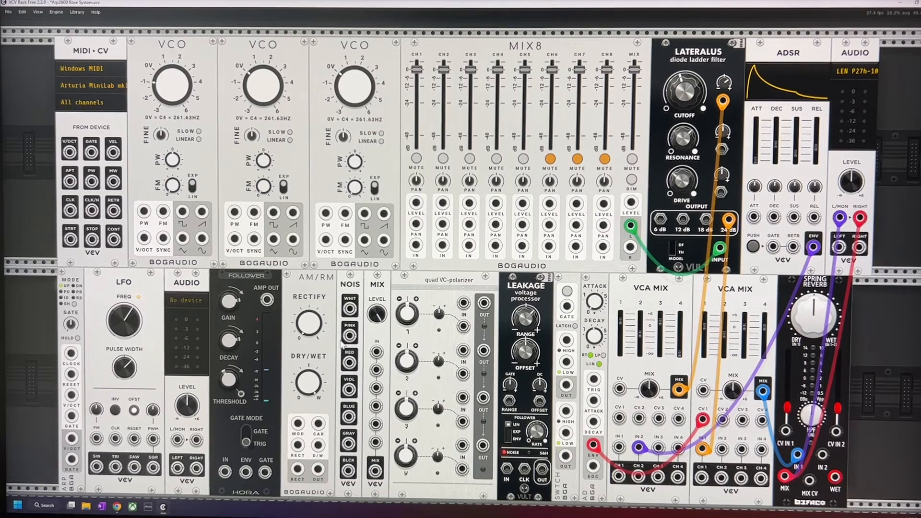
mouse_move(441, 340)
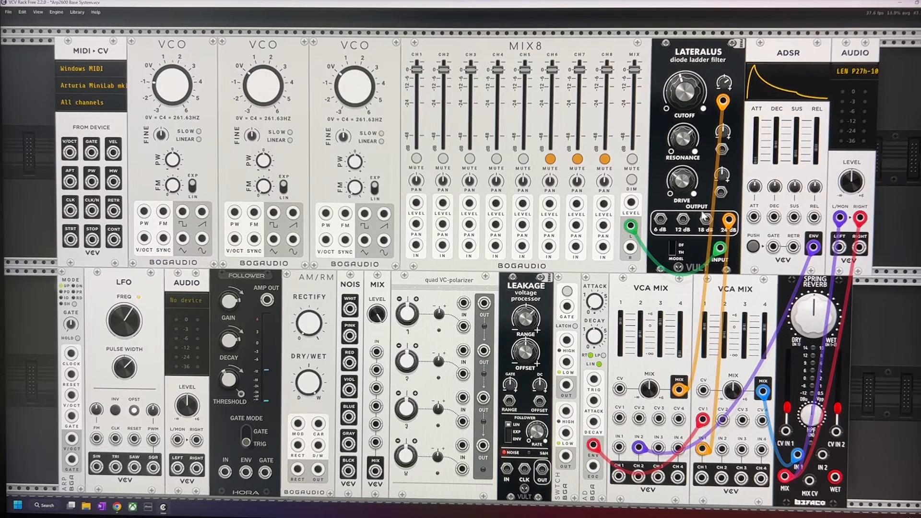
mouse_move(666, 70)
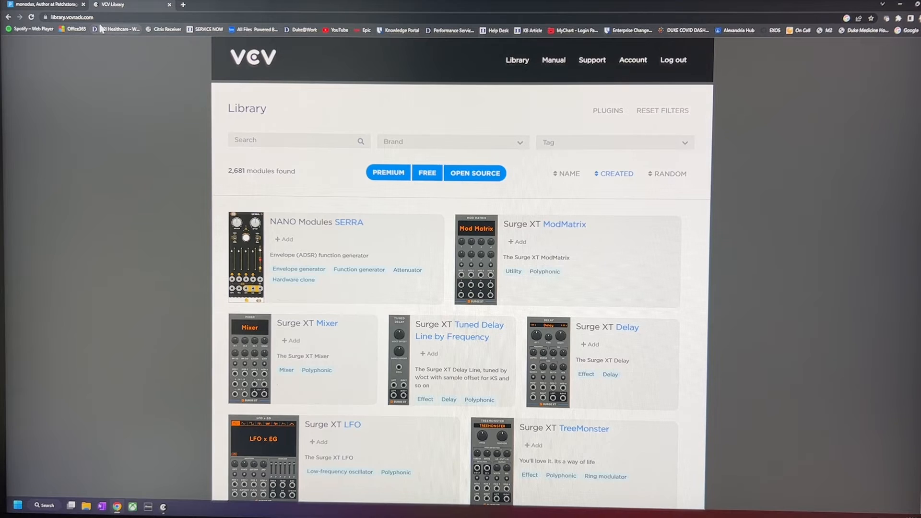
mouse_move(188, 77)
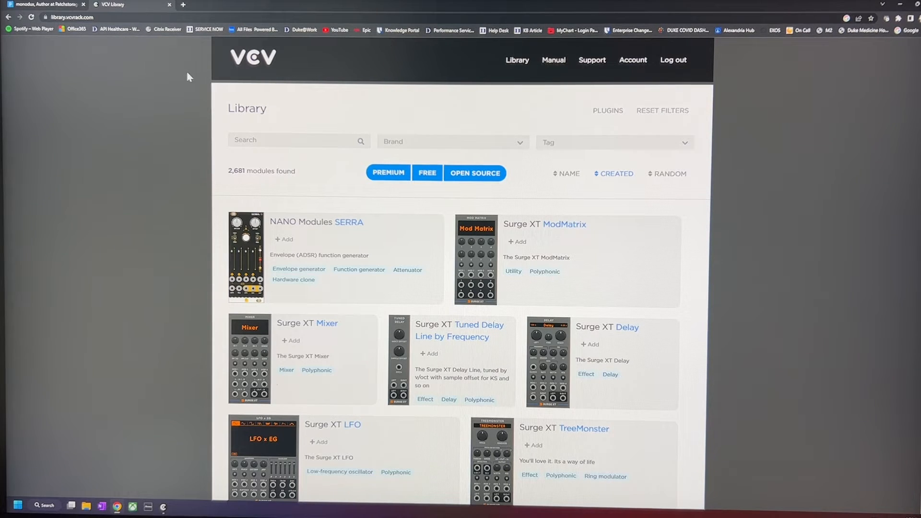
mouse_move(315, 82)
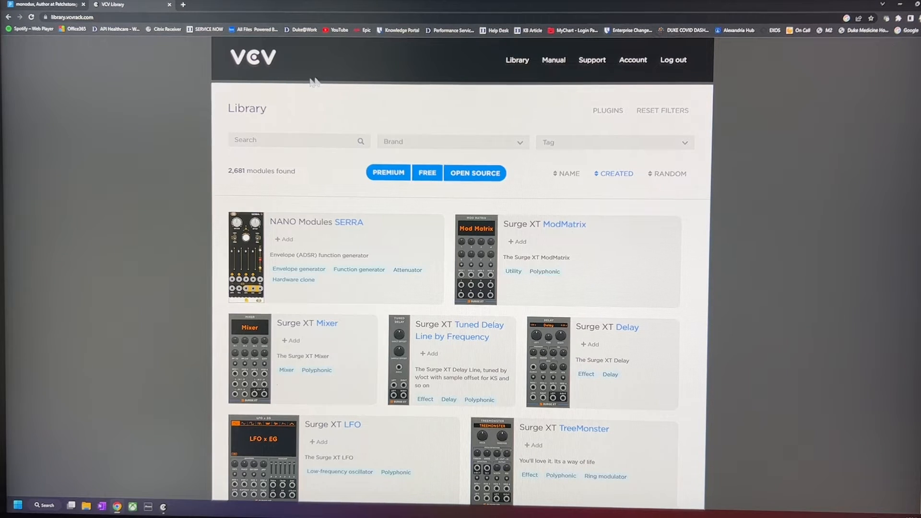
mouse_move(431, 63)
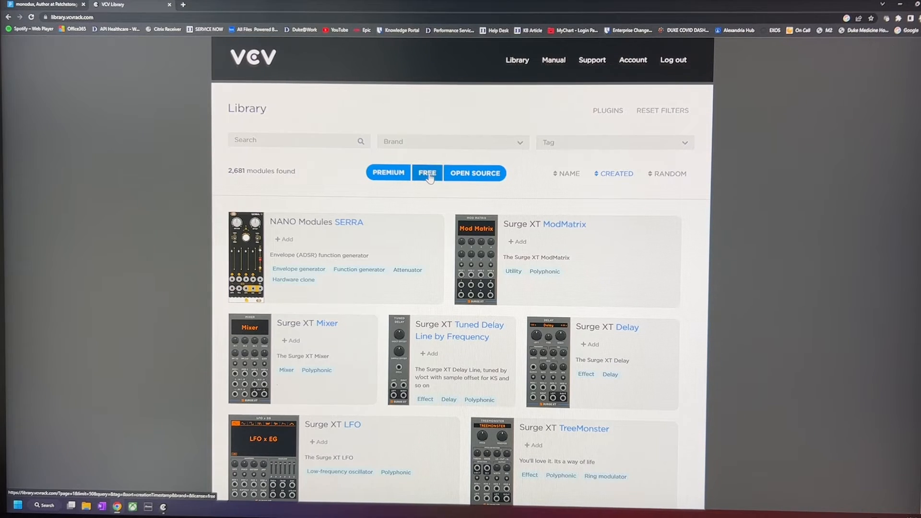
Narrow the VCV Library listing to free modules (2,330 found) and browse the results.
left_click(427, 172)
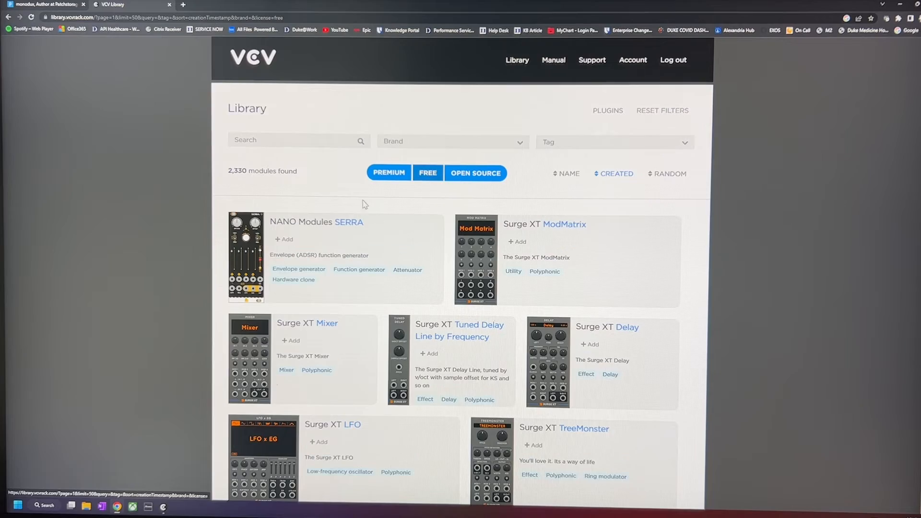
scroll("down", 3)
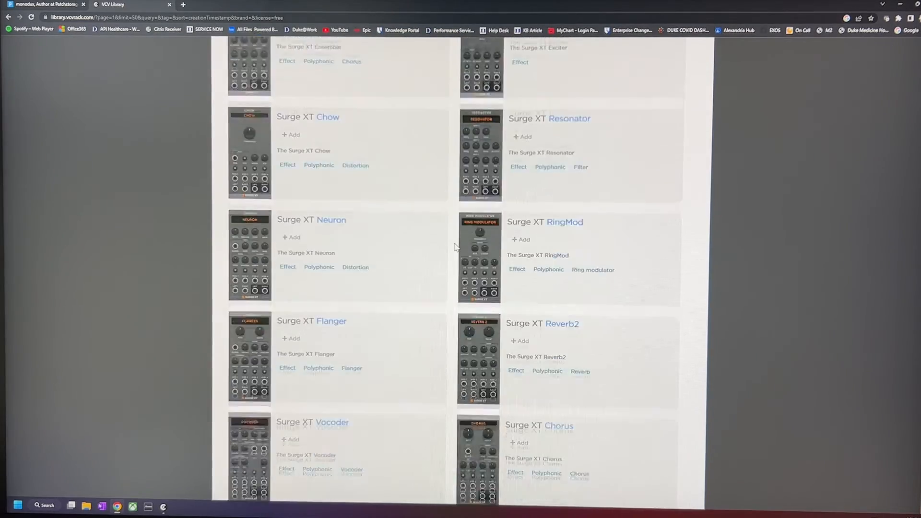
scroll("down", 3)
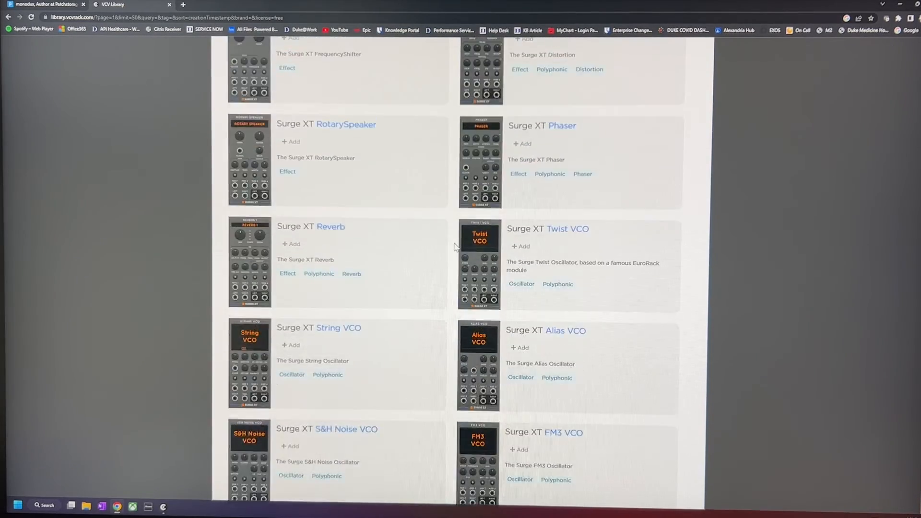
scroll("down", 3)
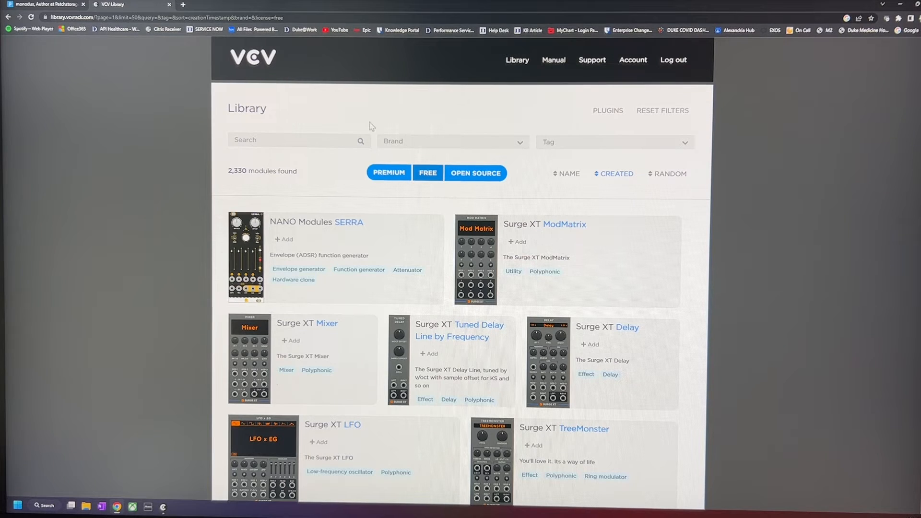
mouse_move(365, 88)
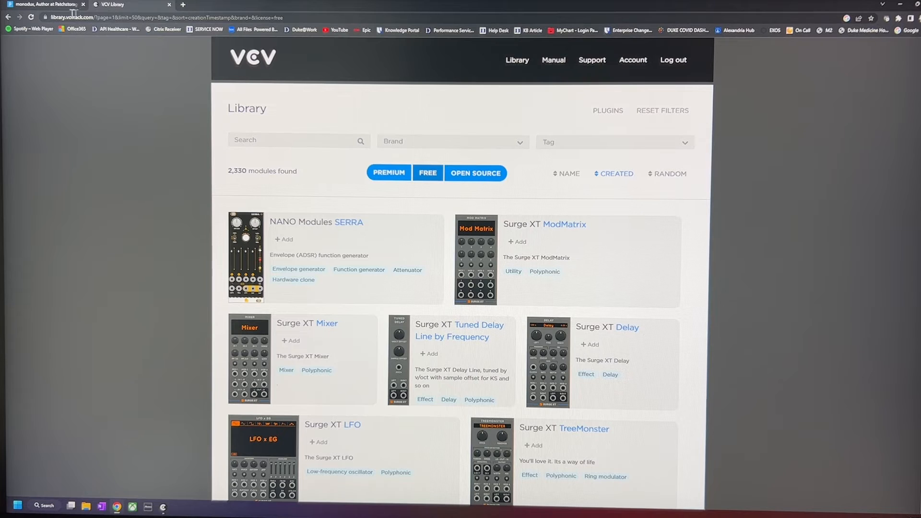
Show the Patchstorage page for the Arp 2600 Base System patch from its card.
left_click(44, 4)
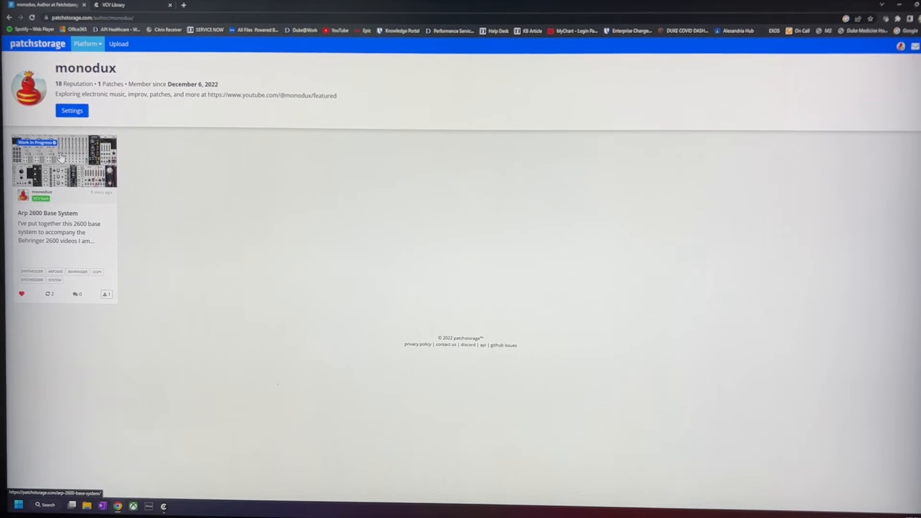
left_click(61, 161)
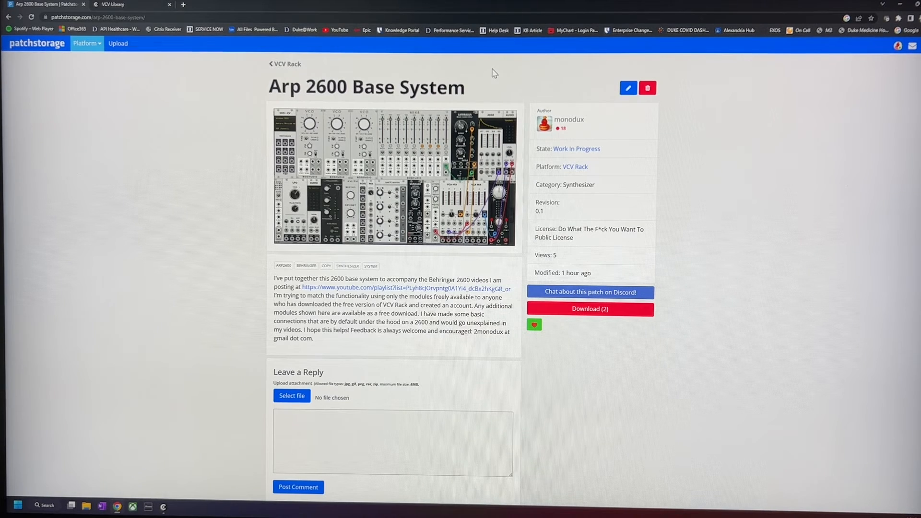
mouse_move(491, 161)
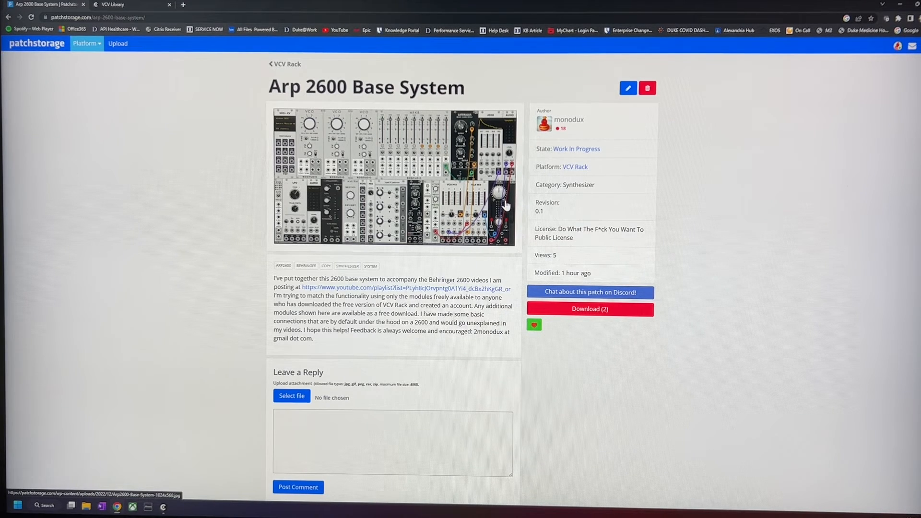
mouse_move(653, 192)
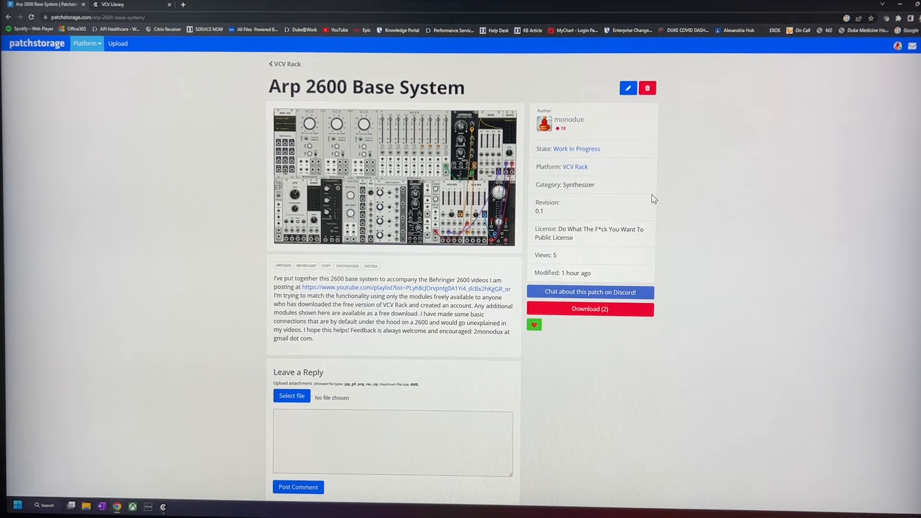
mouse_move(500, 321)
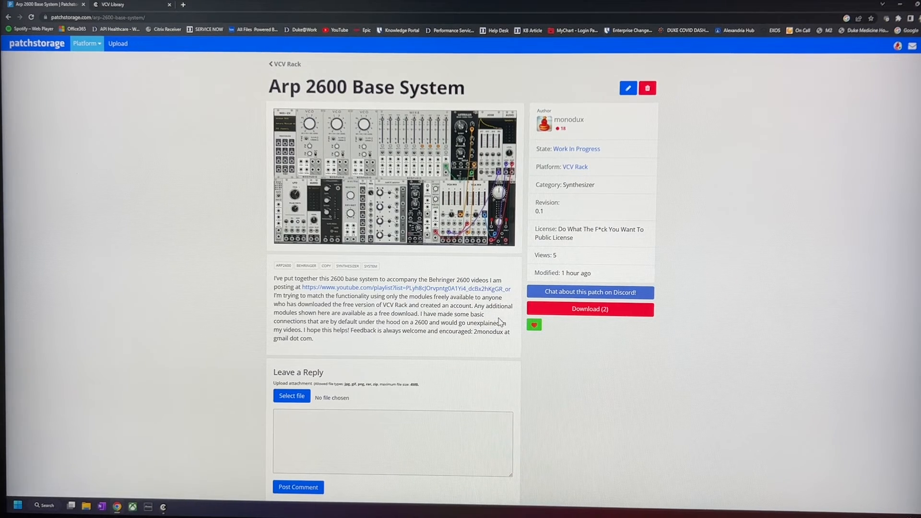